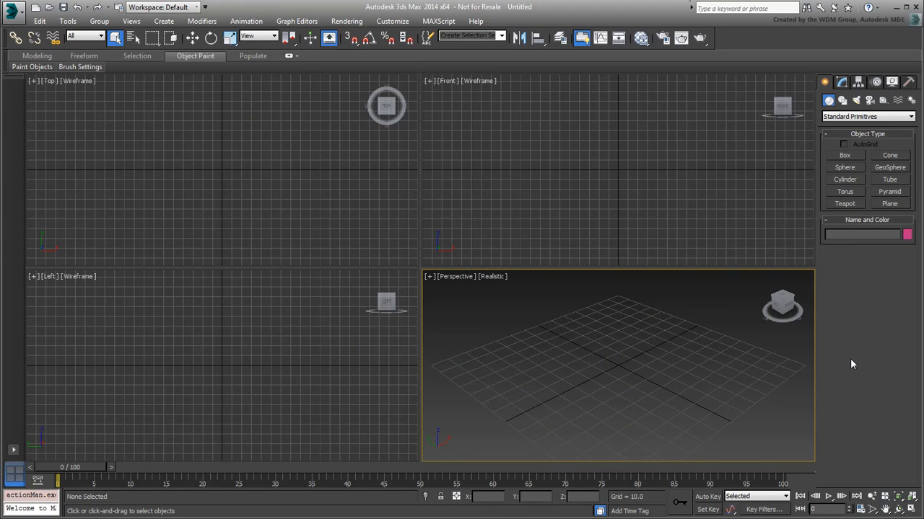
mouse_move(482, 116)
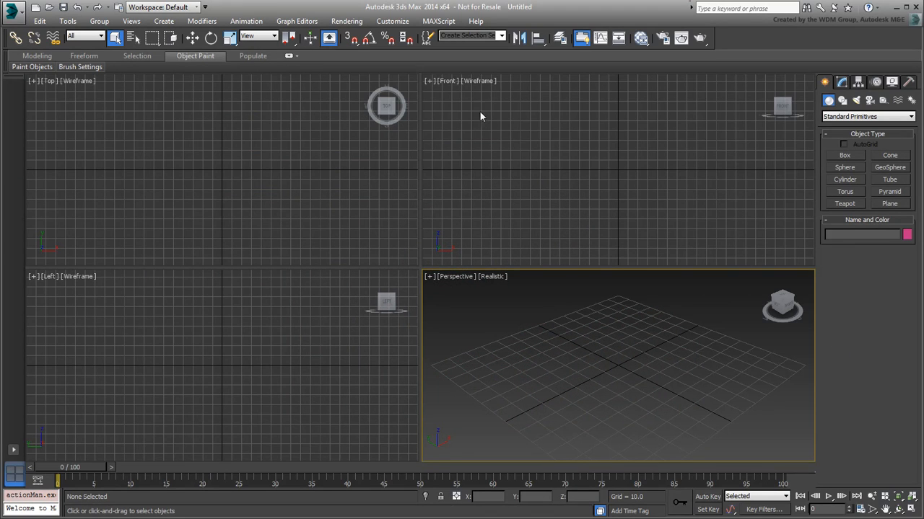
- Set the display unit scale to Metric, Meters in Units Setup and confirm
click(392, 20)
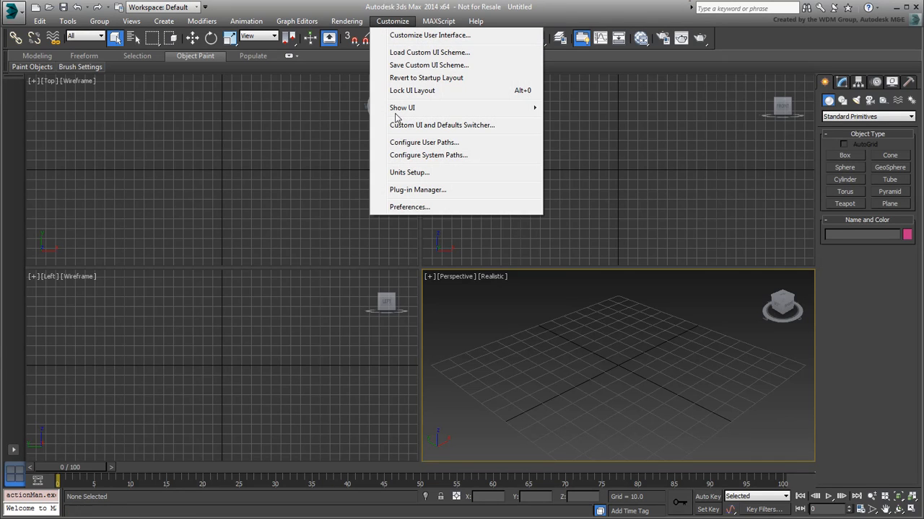
click(410, 174)
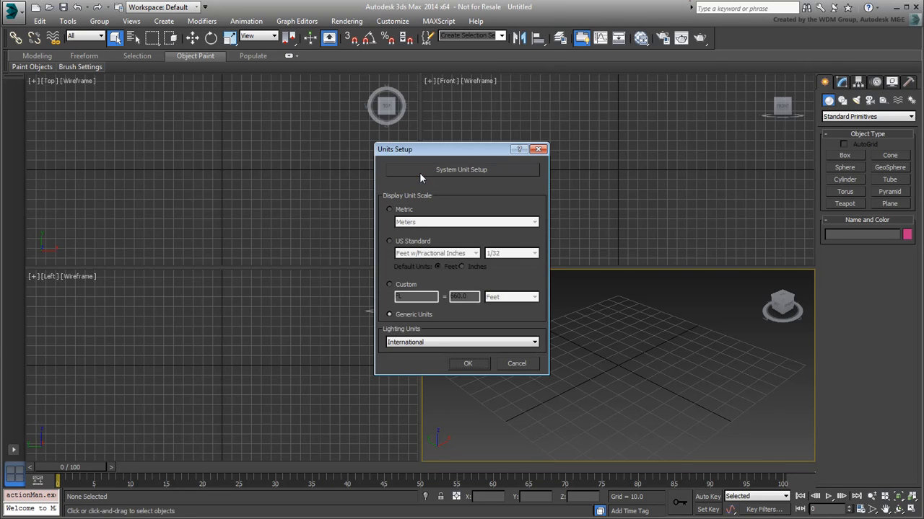
click(462, 171)
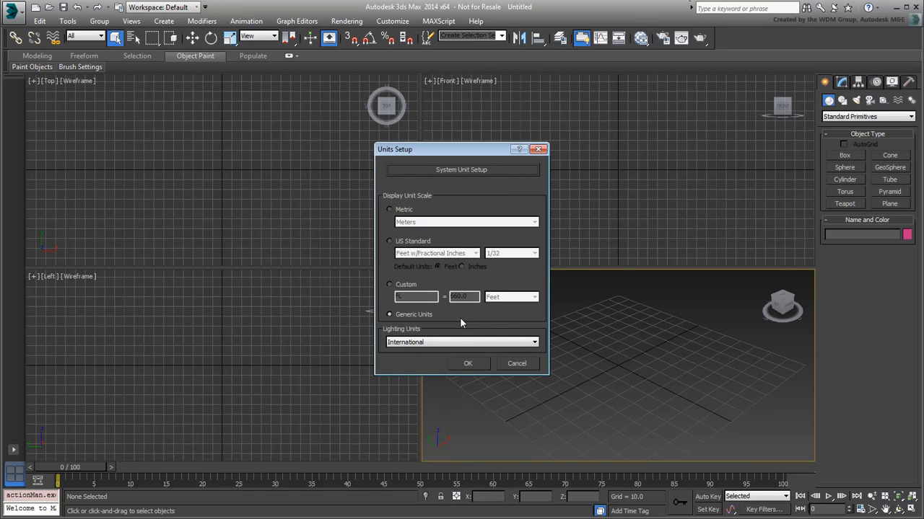
click(390, 209)
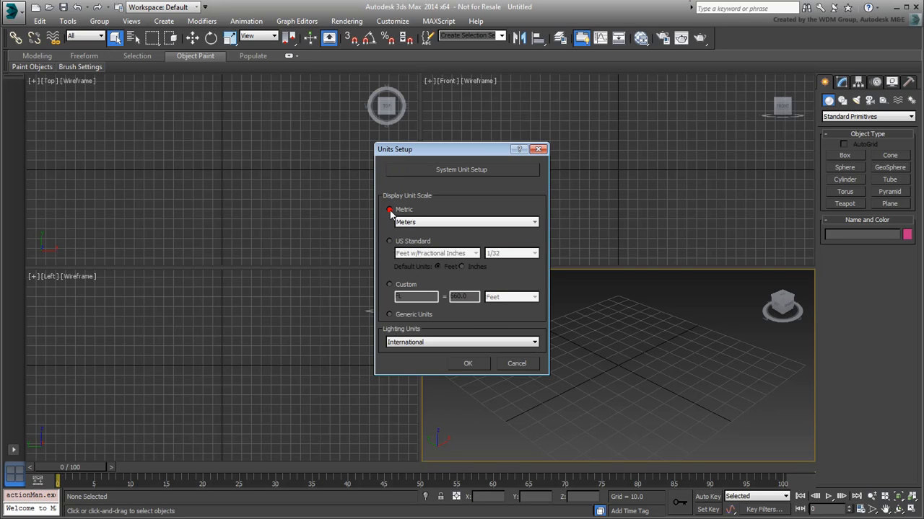
click(467, 363)
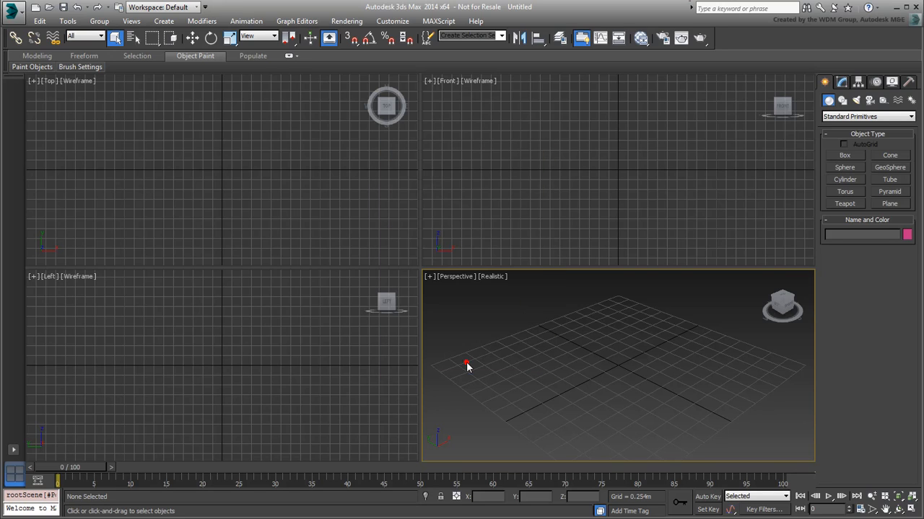
mouse_move(592, 358)
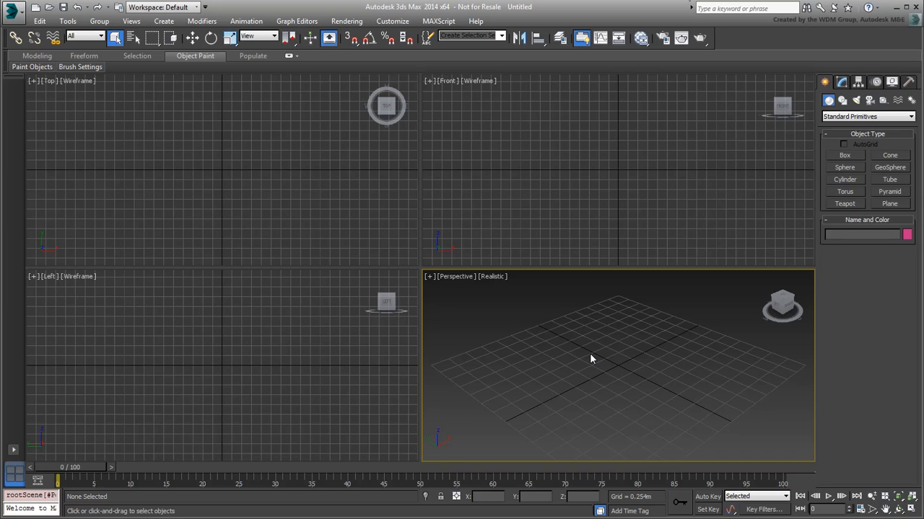
mouse_move(664, 37)
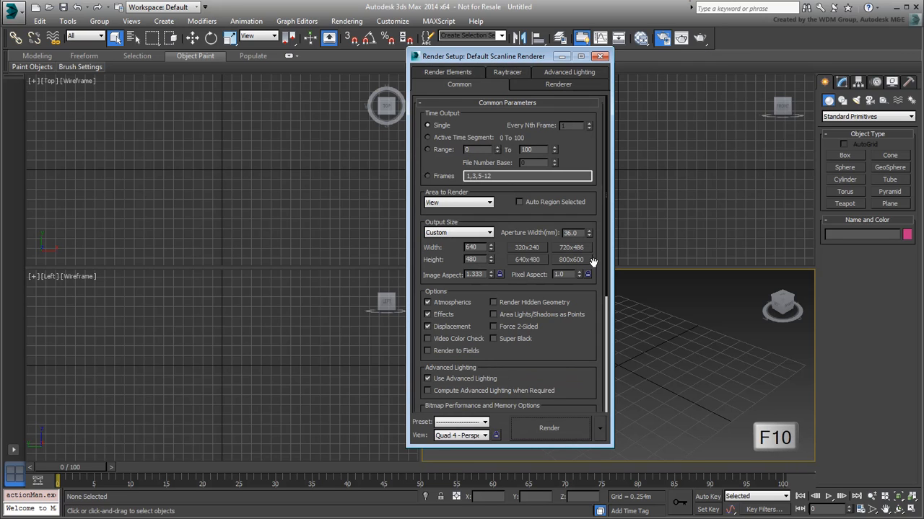
- Assign NVIDIA mental ray as the production renderer
scroll(down, 3)
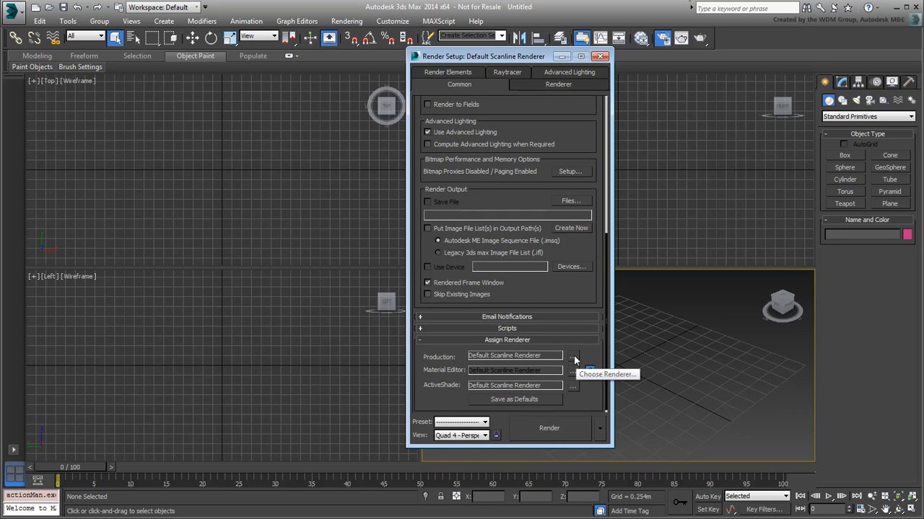
click(573, 355)
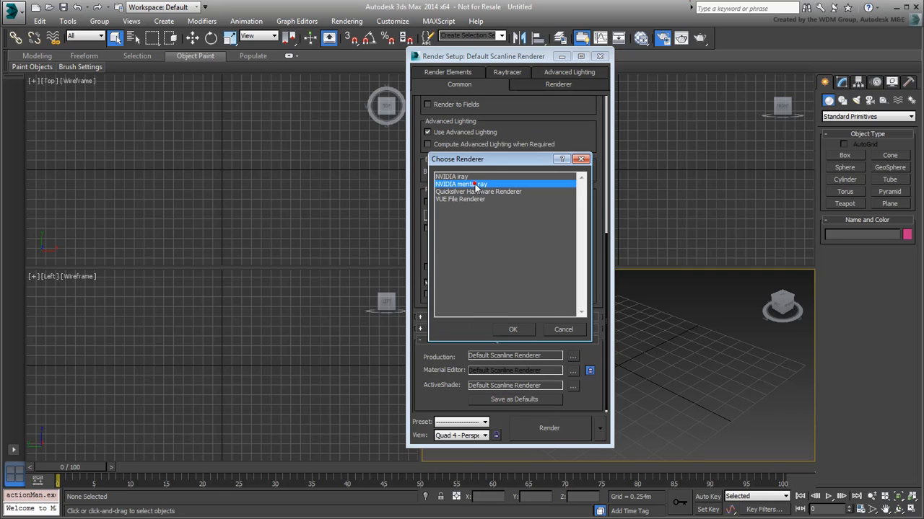
click(512, 329)
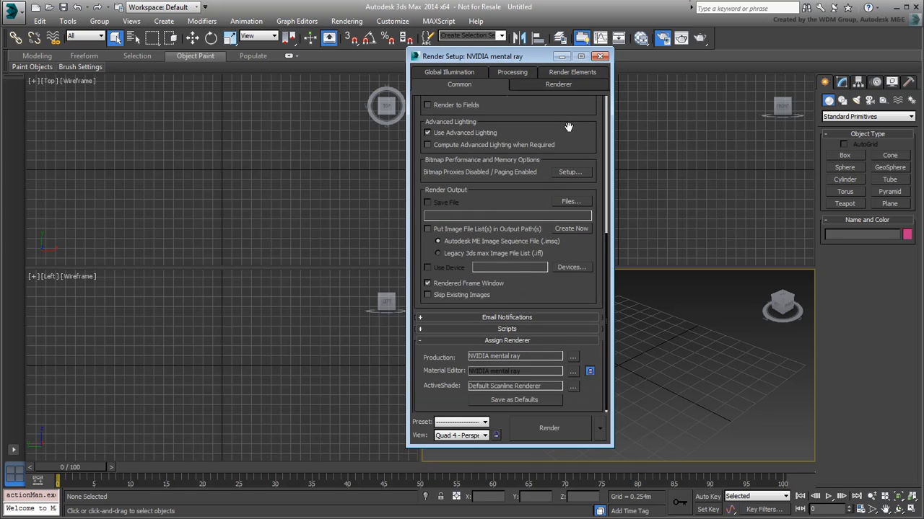
- Set the output size to the HDTV (video) preset at 960 by 540
scroll(up, 3)
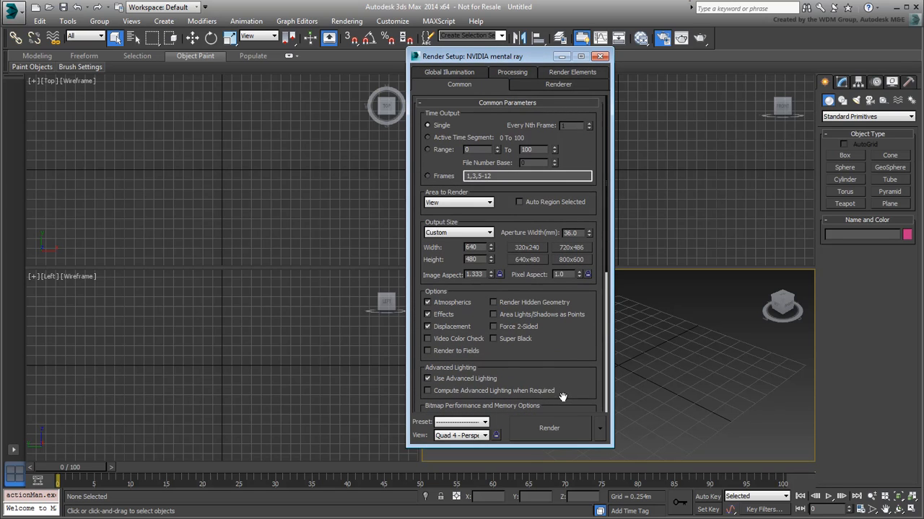
click(490, 233)
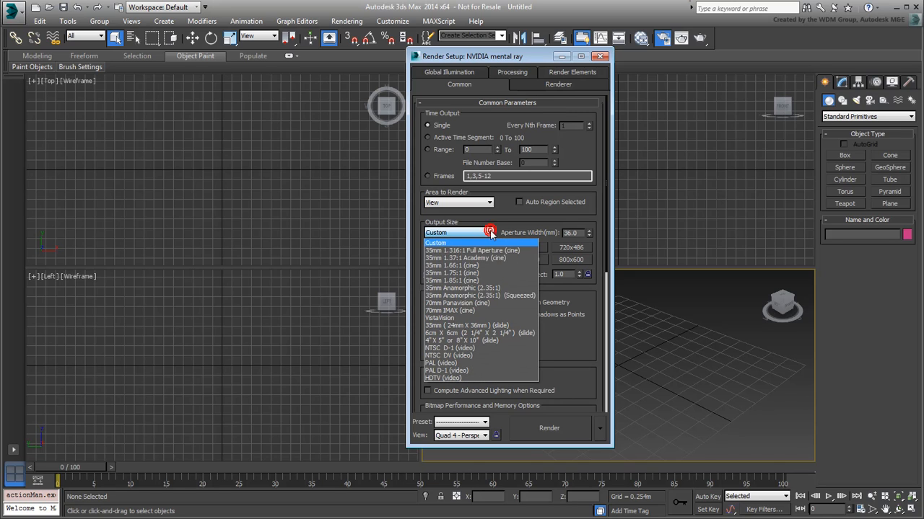
click(440, 378)
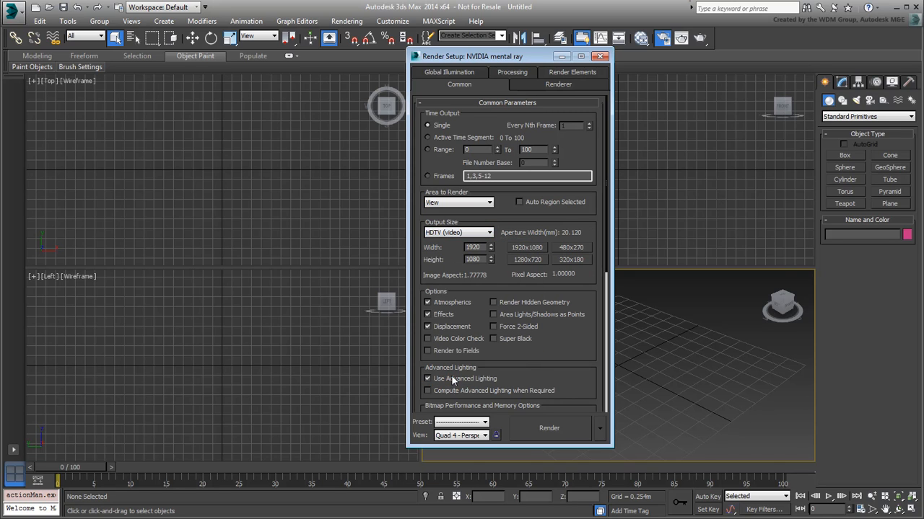
triple_click(473, 248)
text(960)
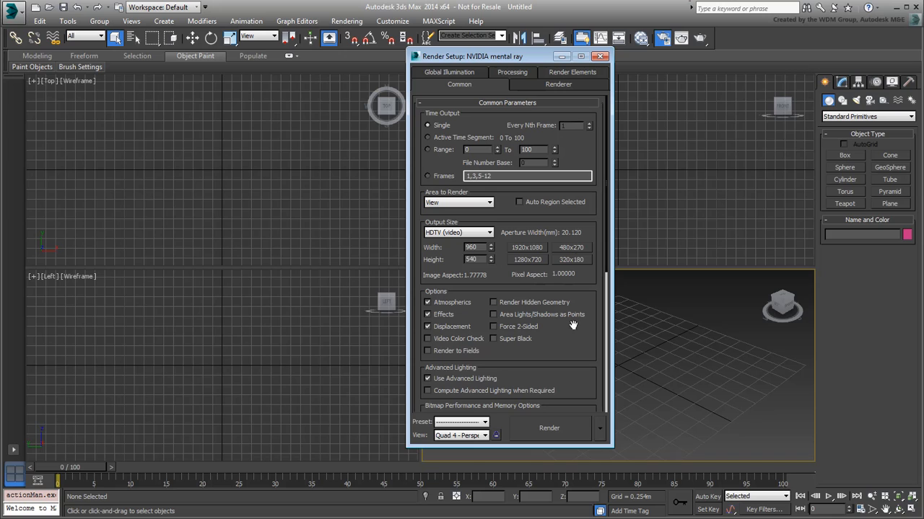
- Close Render Setup and activate the Perspective viewport
click(599, 56)
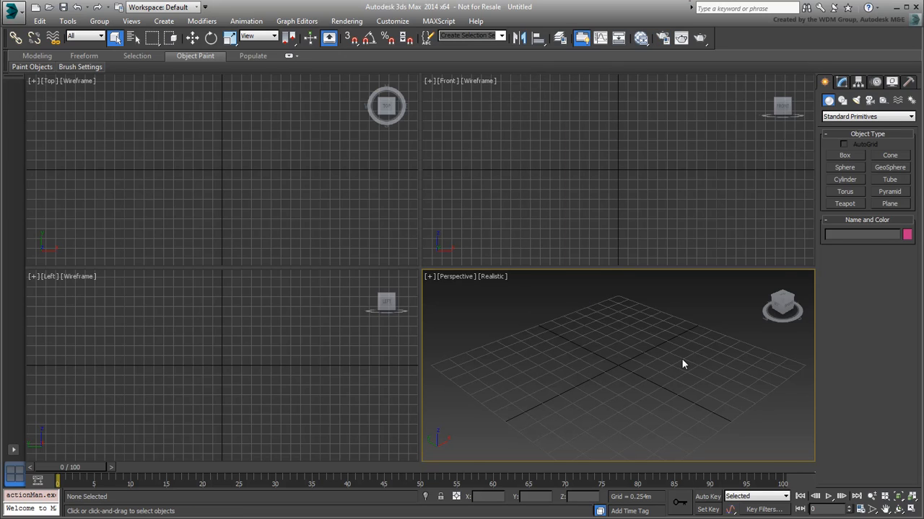
mouse_move(675, 364)
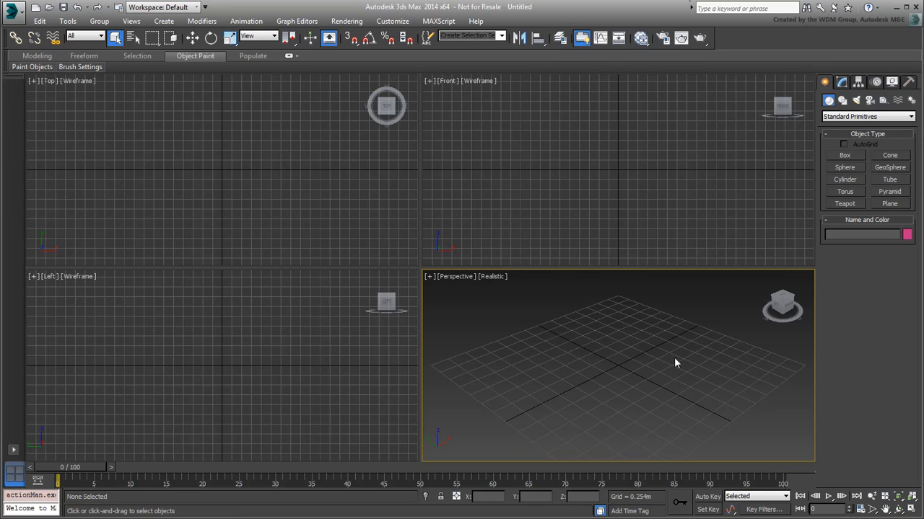
click(456, 277)
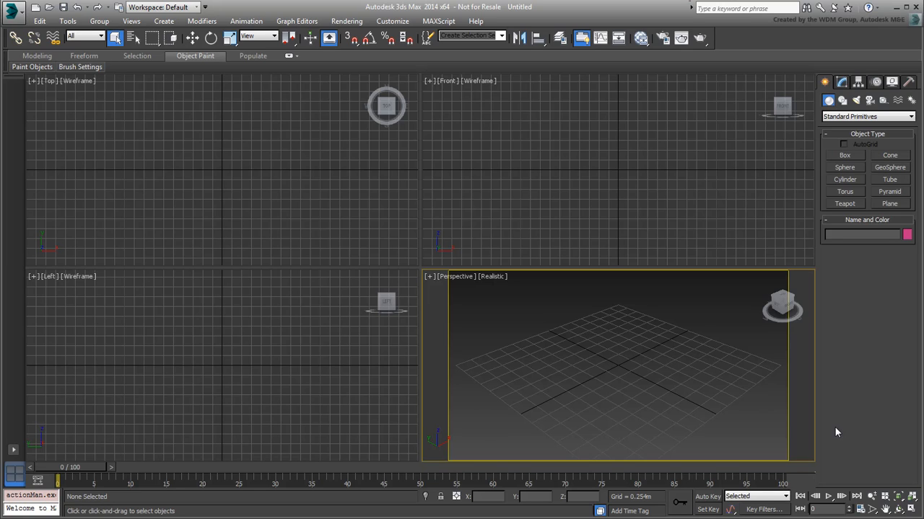
mouse_move(859, 361)
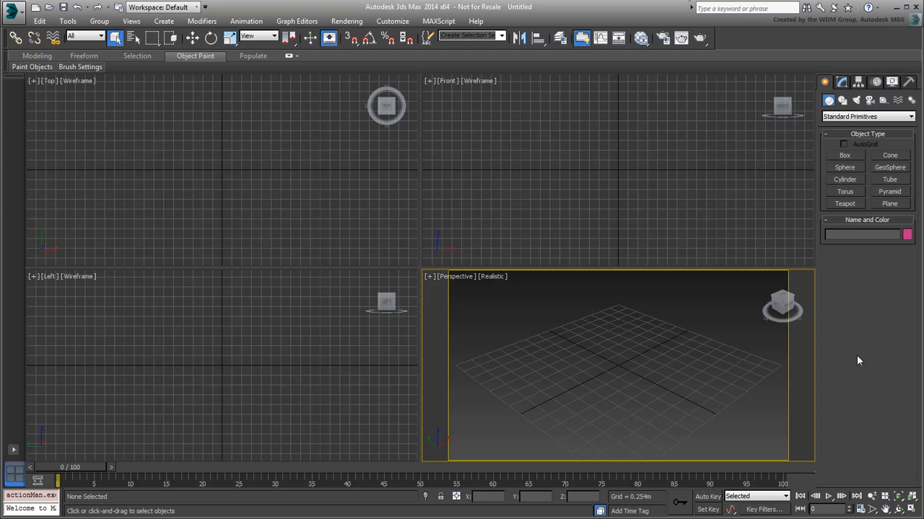
- Create a 2.0m by 2.0m plane in the Top view and rename it Water Surface
click(889, 202)
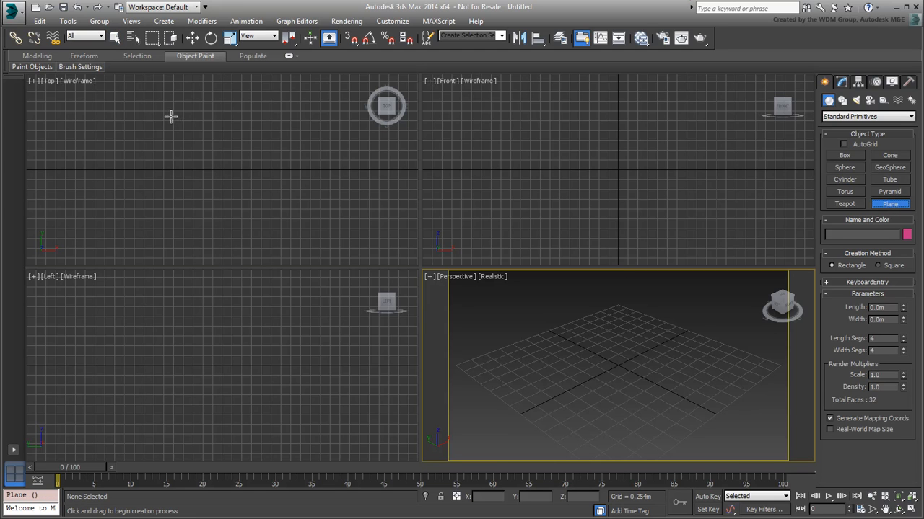
drag(173, 121, 266, 218)
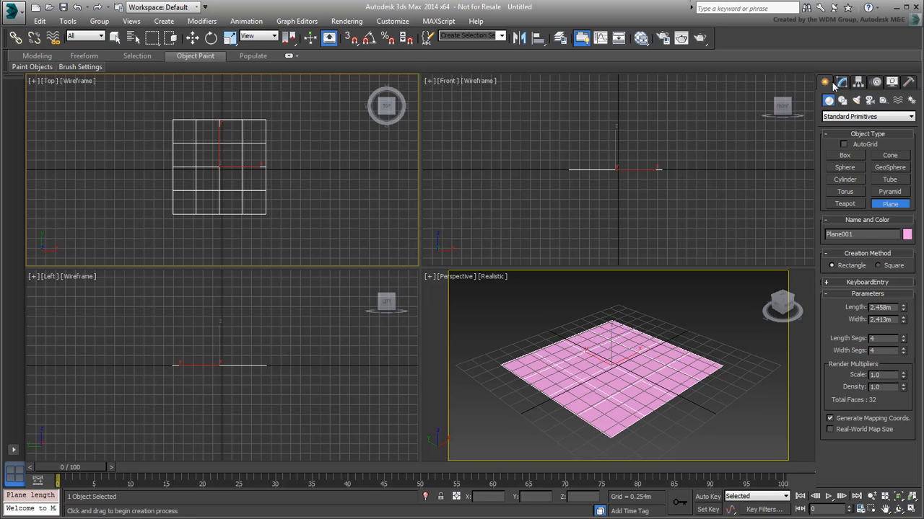
click(840, 81)
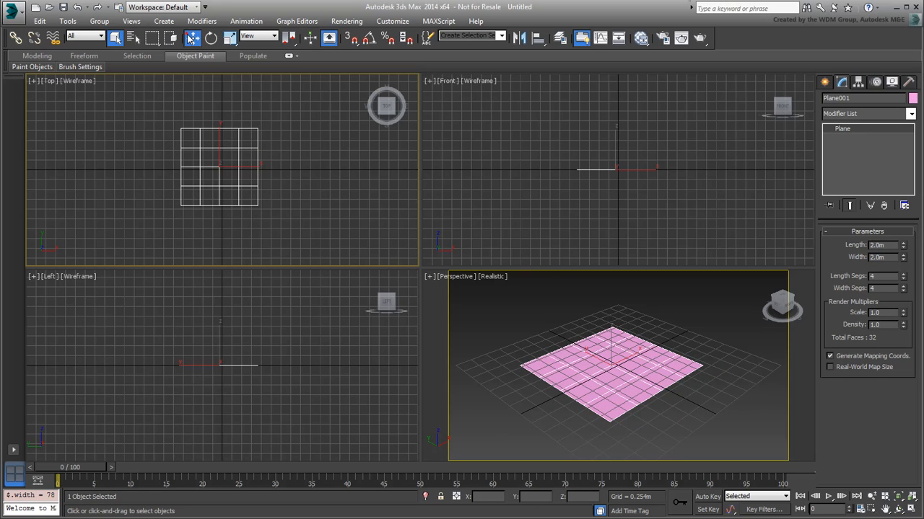
click(114, 37)
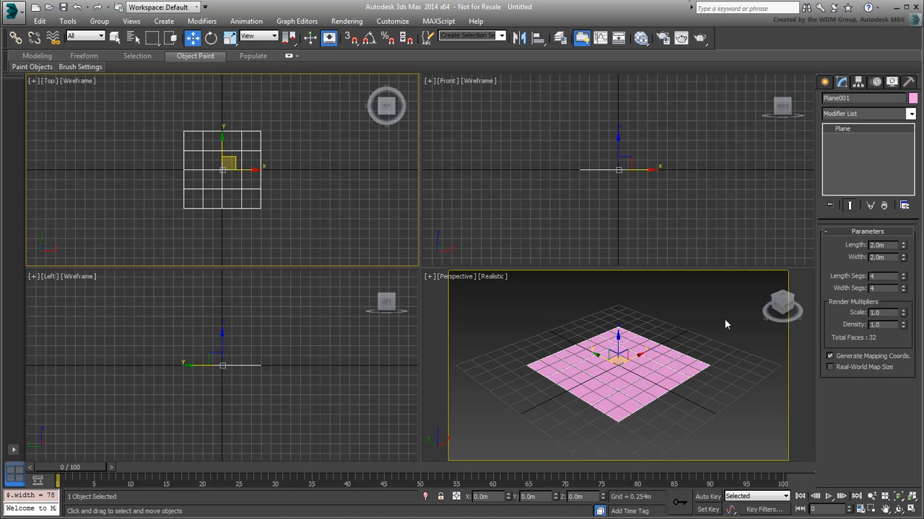
double_click(859, 98)
text(Water Surface)
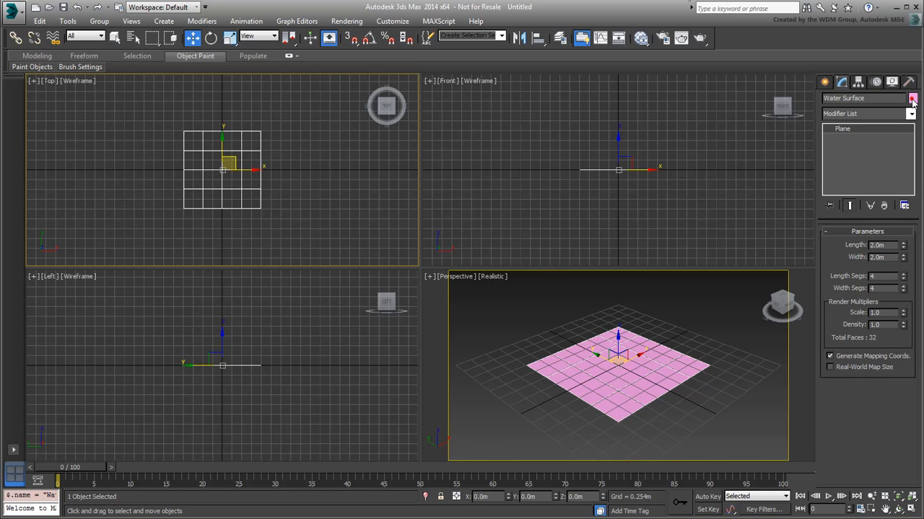
- Set the Water Surface plane's object colour to a yellow swatch
click(912, 98)
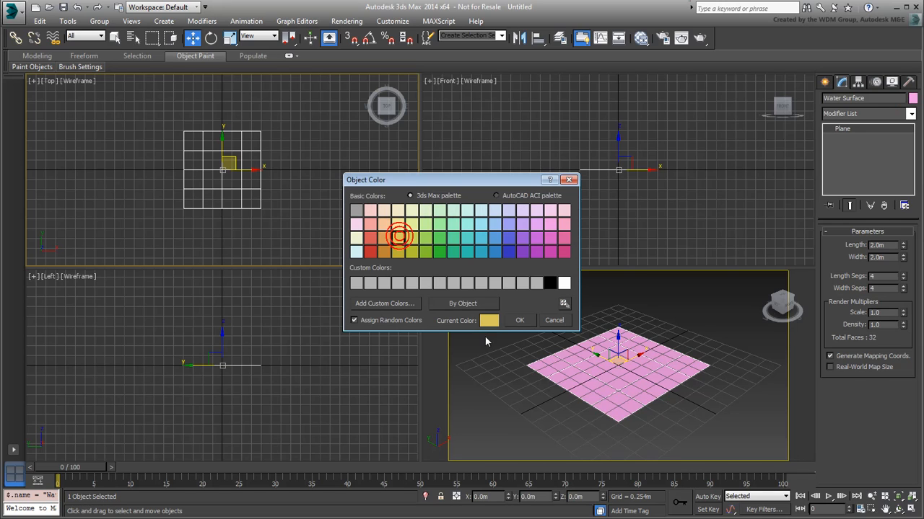
click(519, 320)
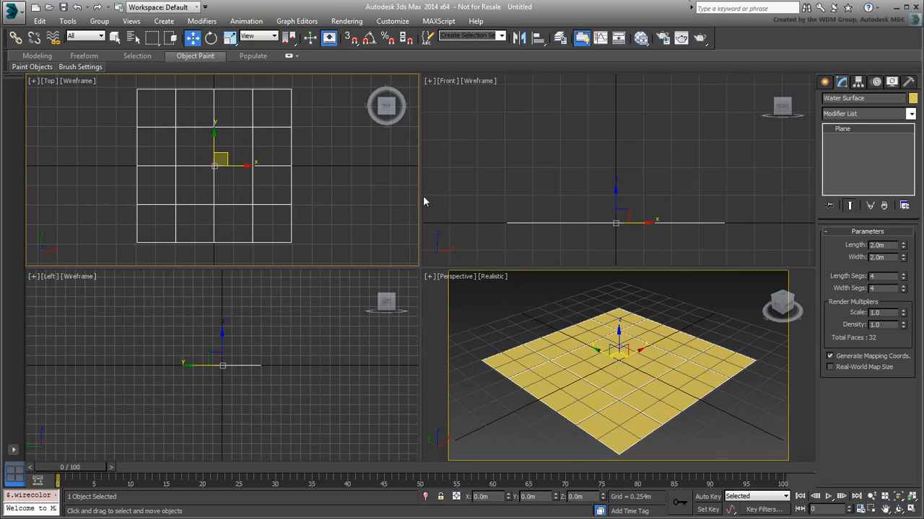
- Draw a Shift-constrained straight Line spline across the plane in the Top view
click(825, 81)
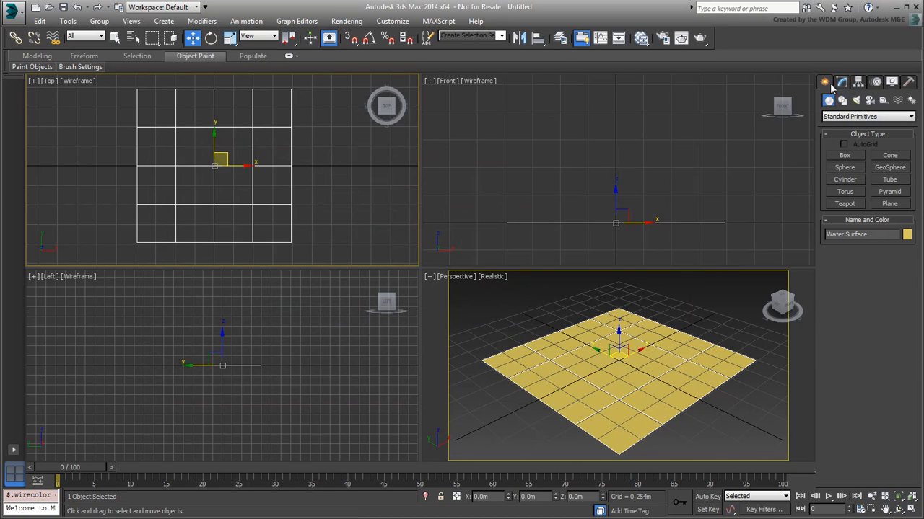
click(865, 116)
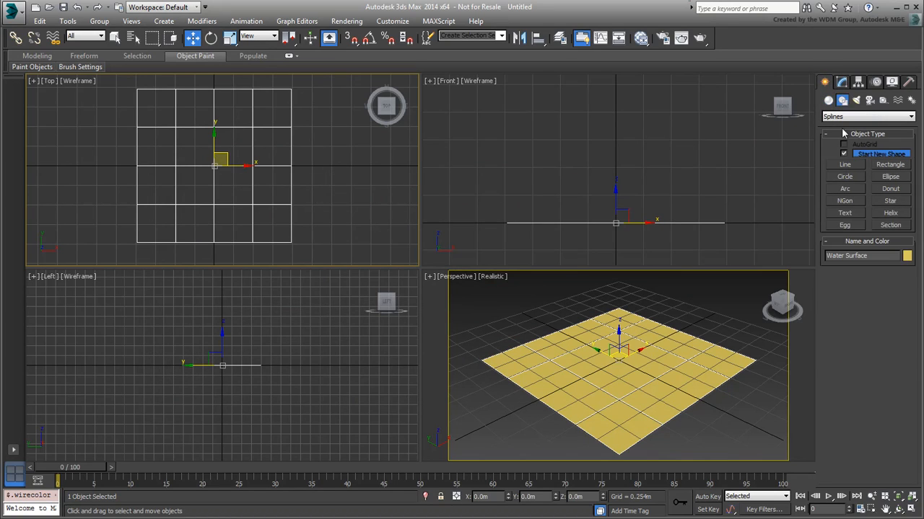
click(845, 164)
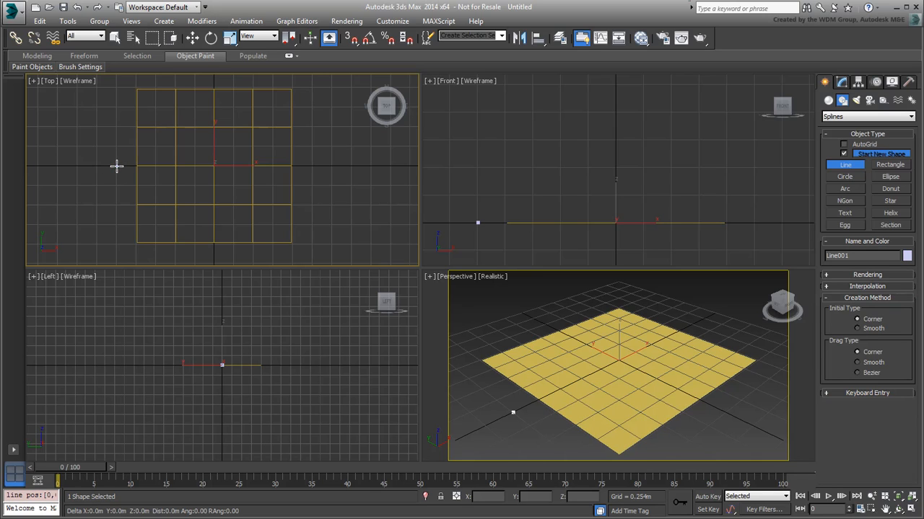
click(313, 176)
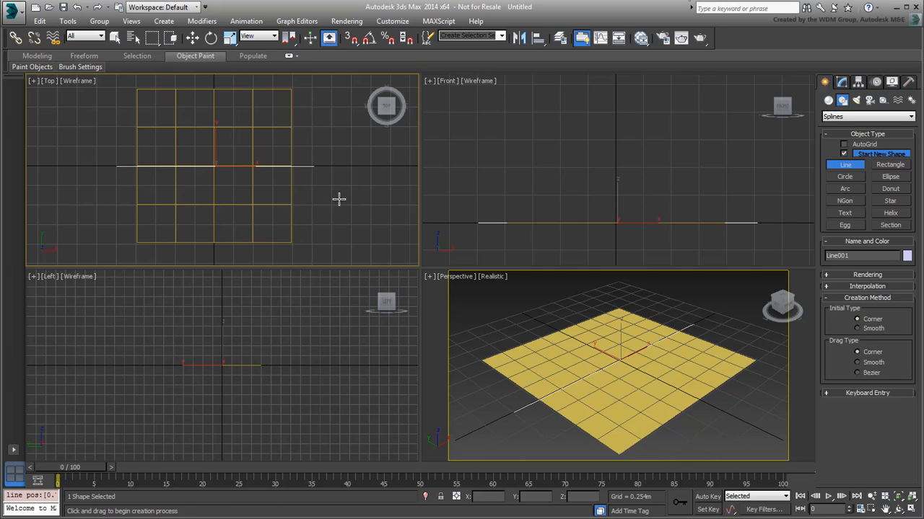
key(shift)
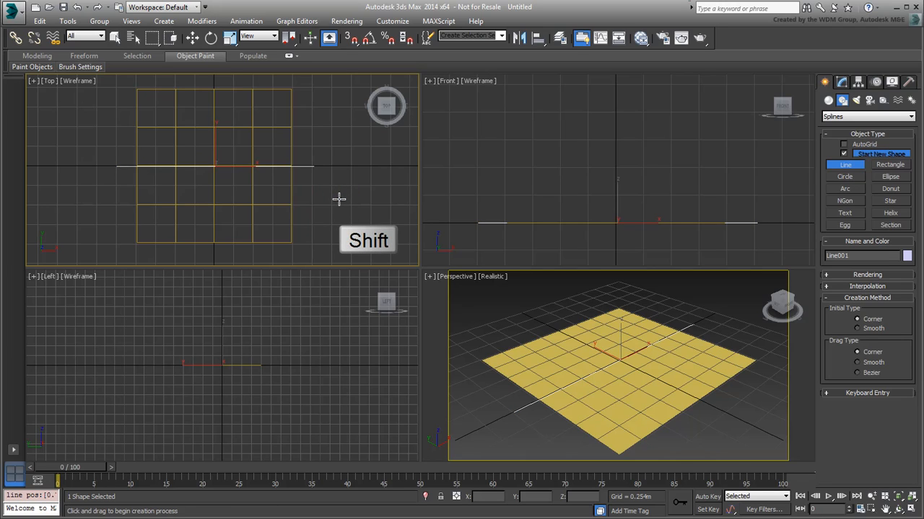
key(shift)
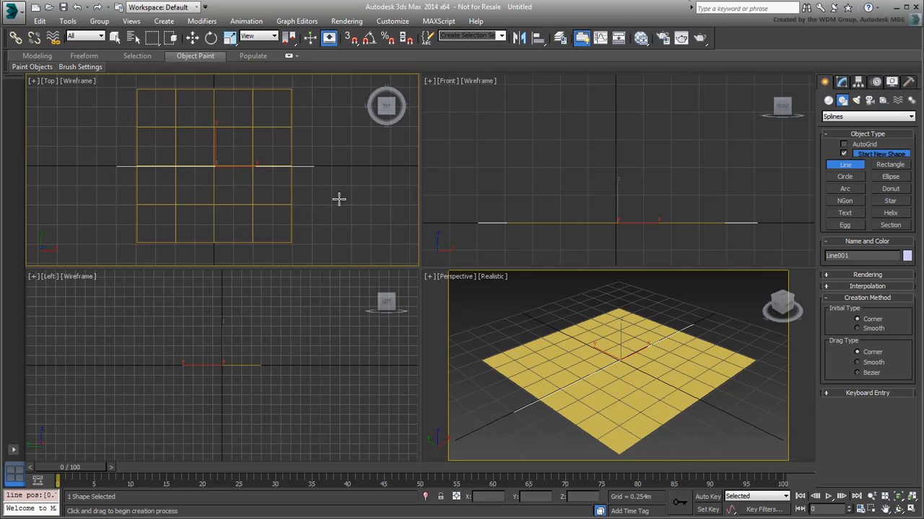
click(190, 38)
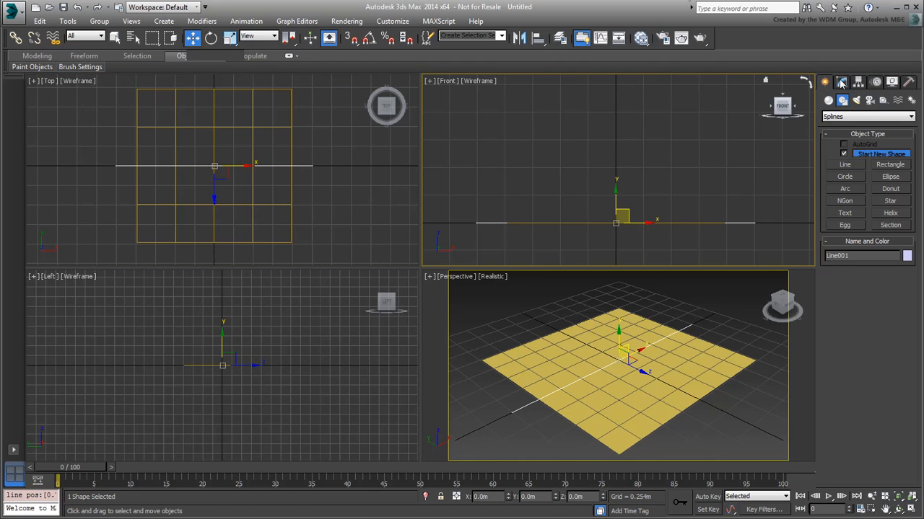
- Rename Line001 to Arrow Path in the Modify panel
click(841, 81)
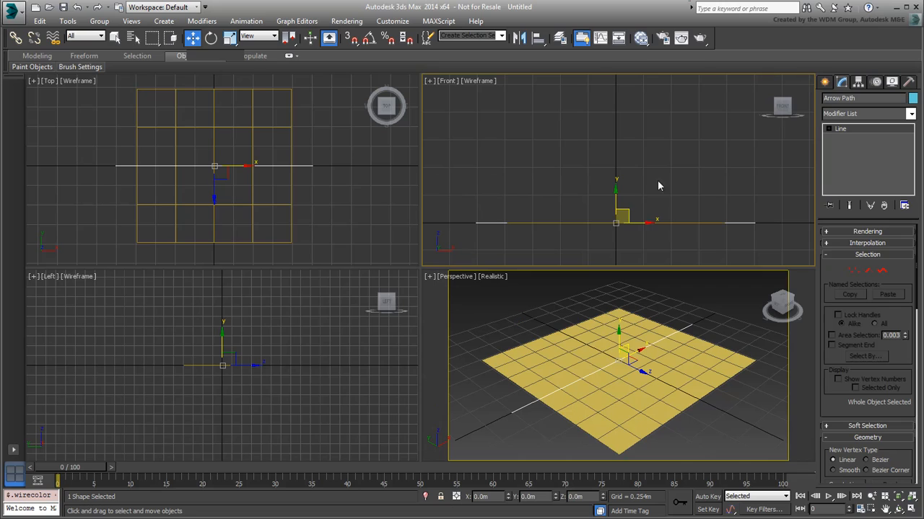
mouse_move(747, 220)
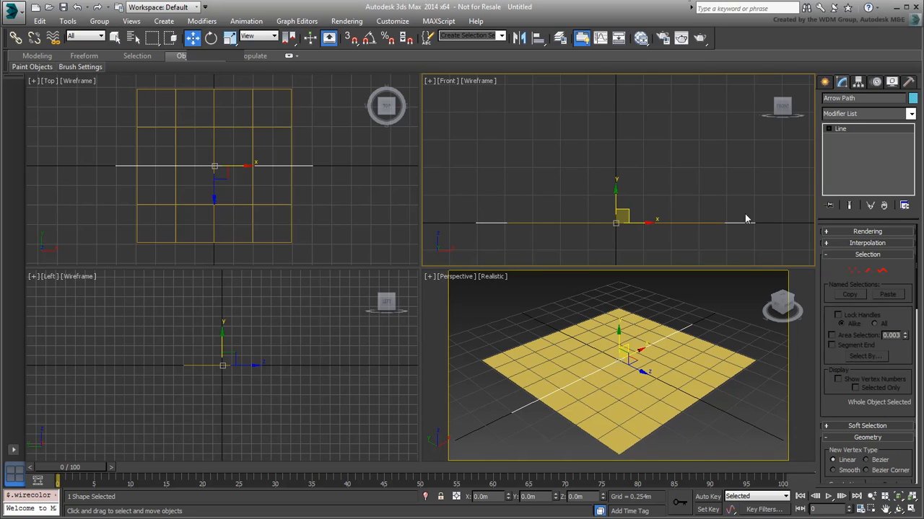
- At Segment level, divide the Arrow Path segment with Divide set to 11
click(868, 271)
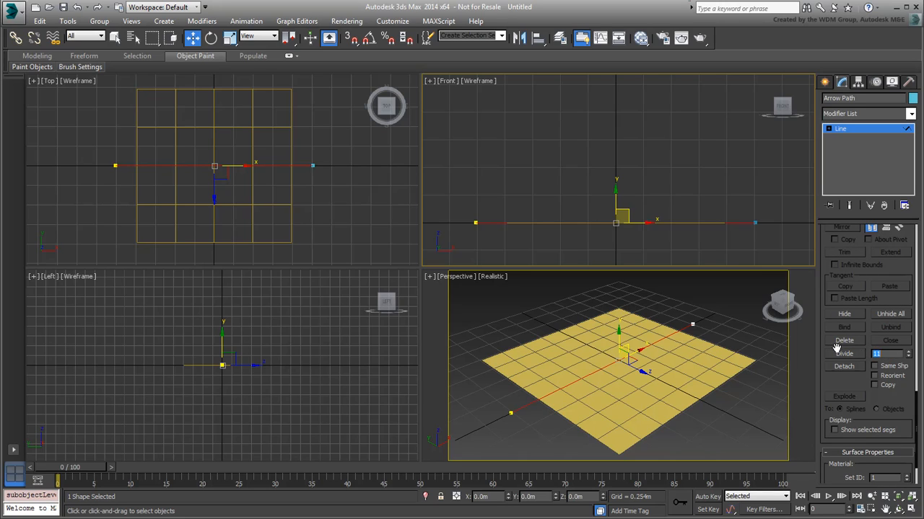
click(844, 353)
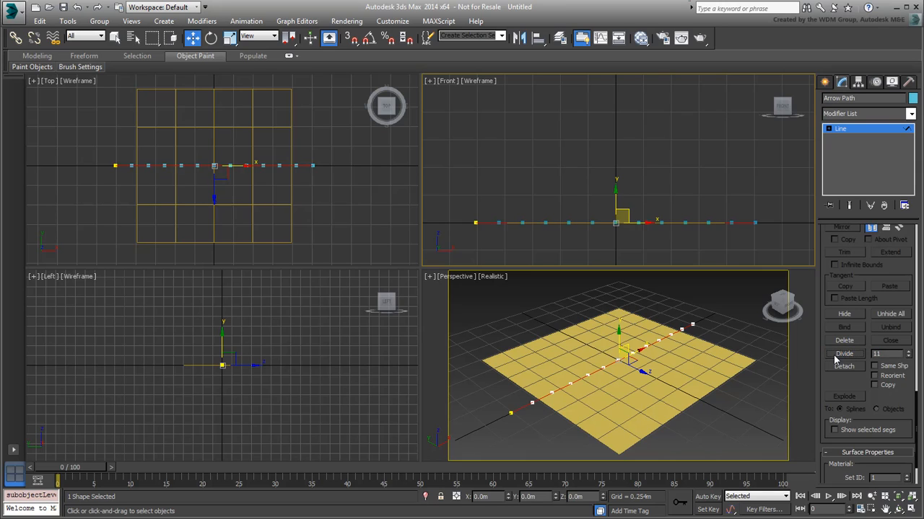
mouse_move(791, 245)
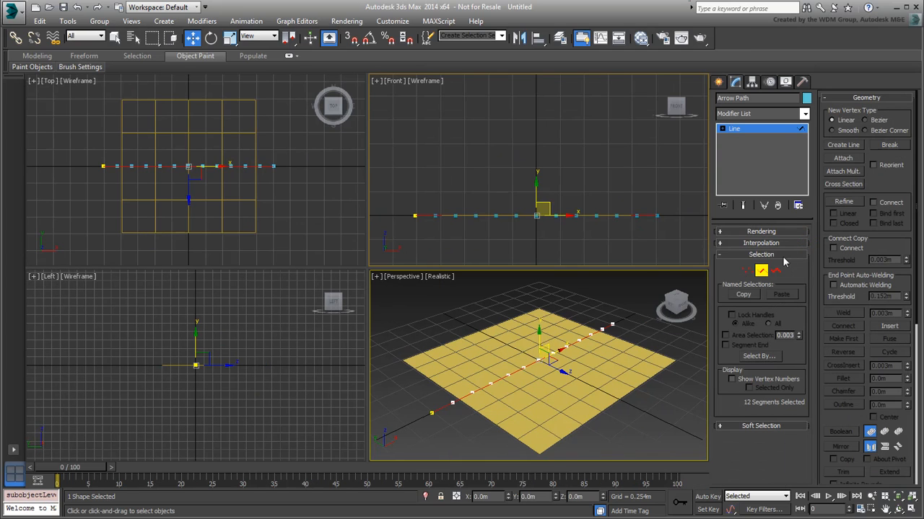
- At Vertex level, select alternating vertices of Arrow Path to raise along Y
click(747, 271)
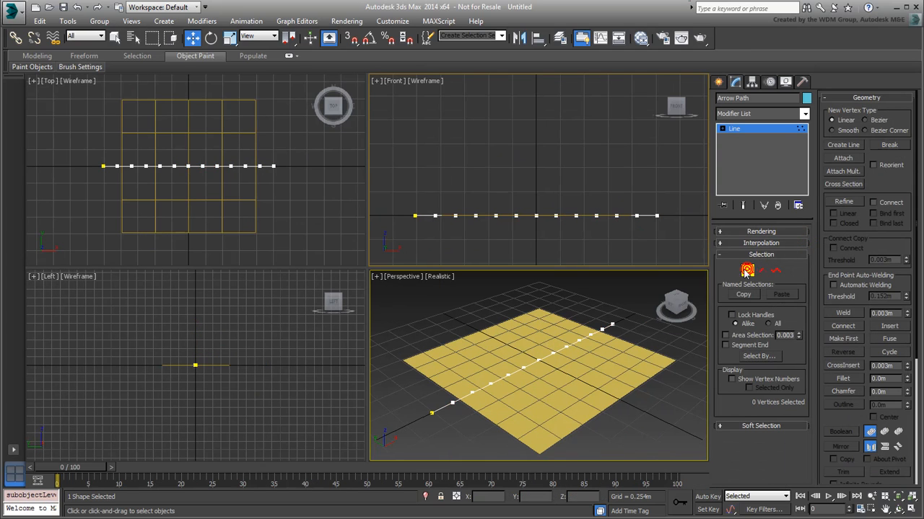
drag(393, 191, 465, 242)
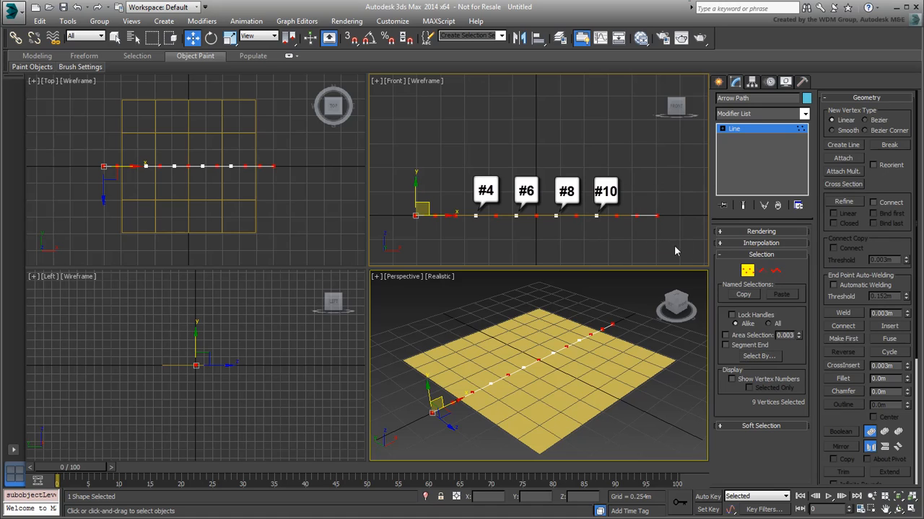
mouse_move(585, 262)
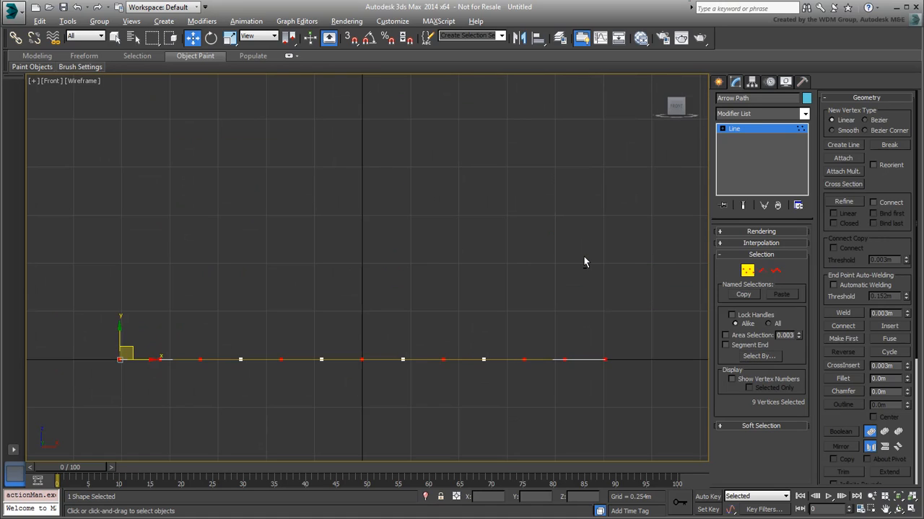
mouse_move(228, 240)
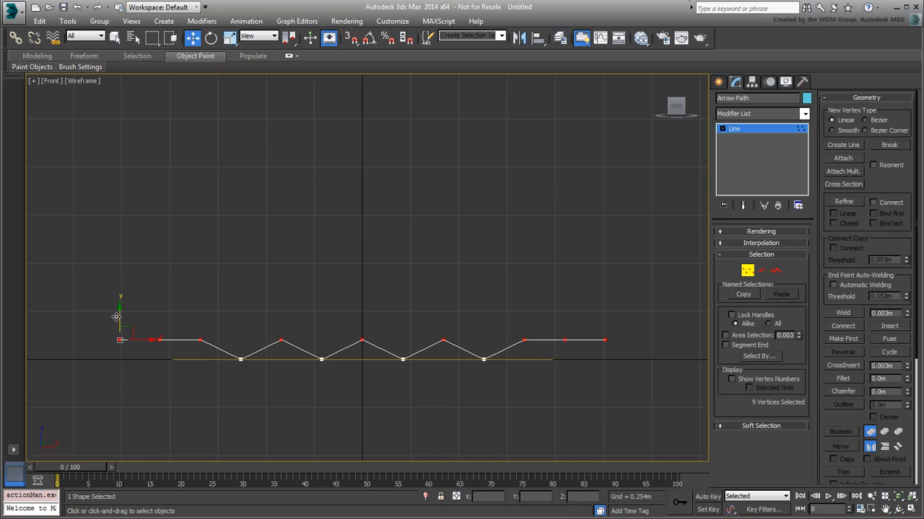
mouse_move(395, 265)
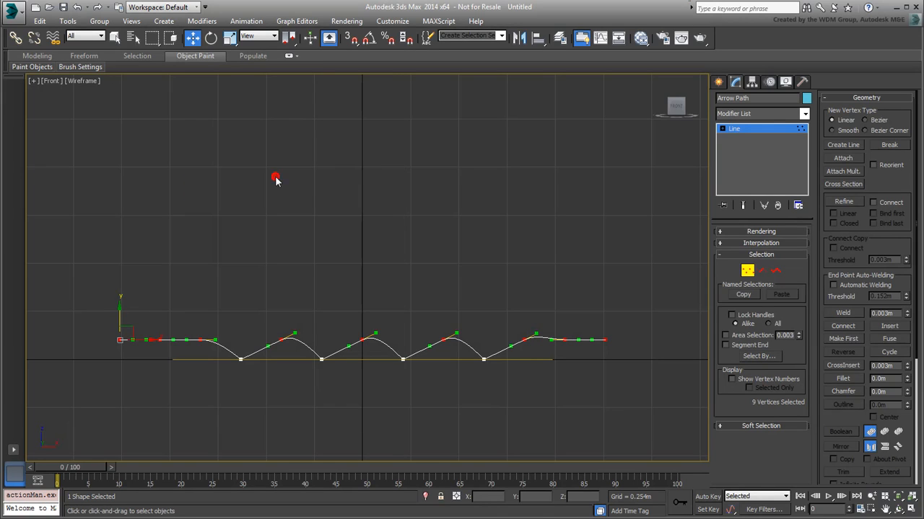
- Convert the selected raised vertices to Bezier so the zigzag becomes rounded arcs
right_click(274, 179)
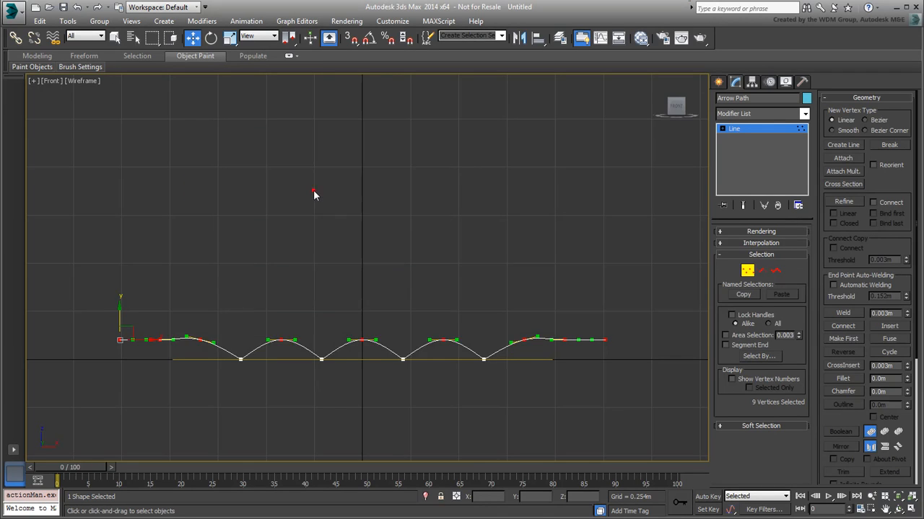
mouse_move(418, 248)
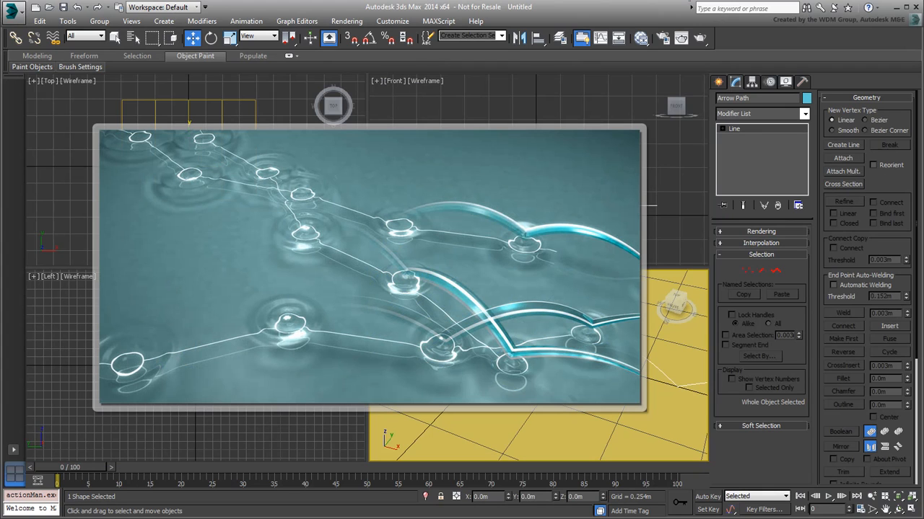
mouse_move(709, 290)
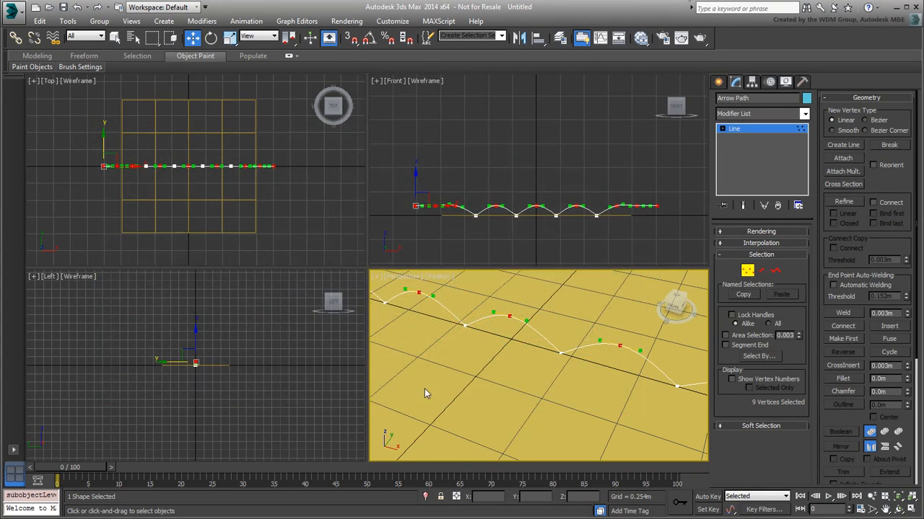
- Nudge an arc's vertices into place with the gizmo and leave Vertex sub-object level
click(476, 321)
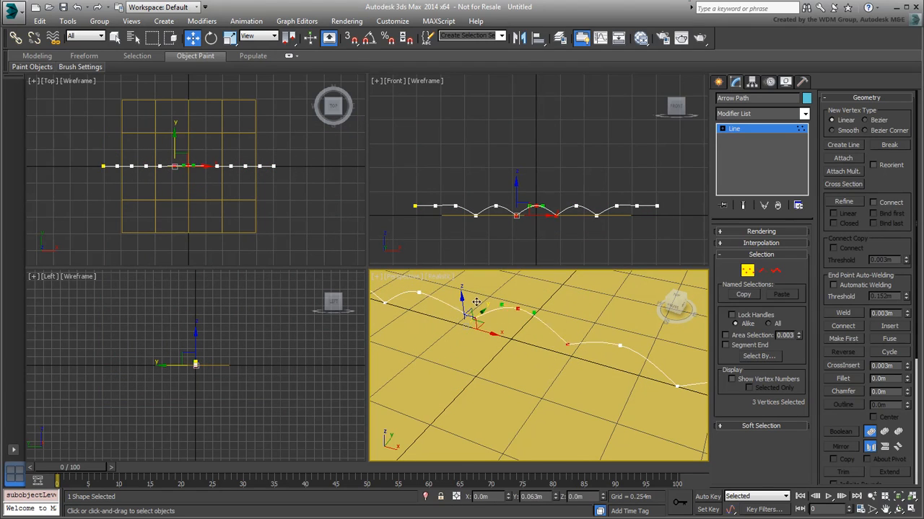
drag(477, 302, 499, 320)
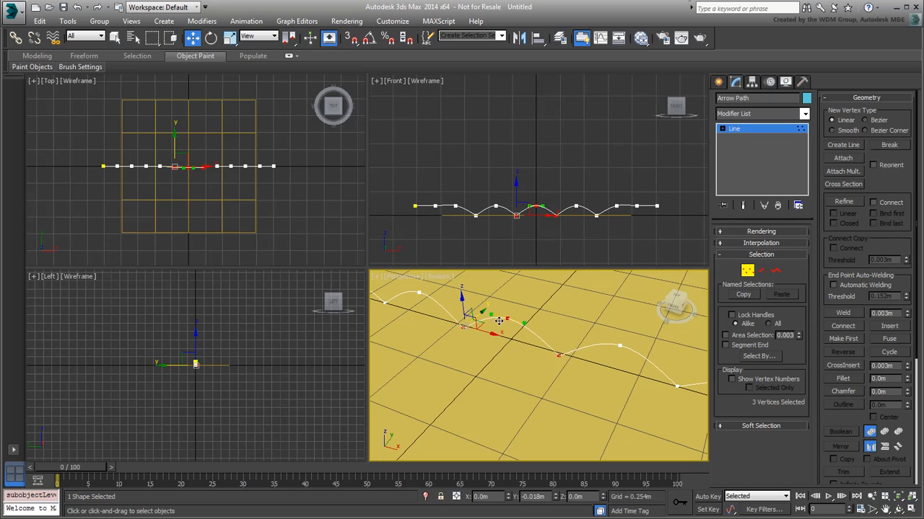
click(612, 294)
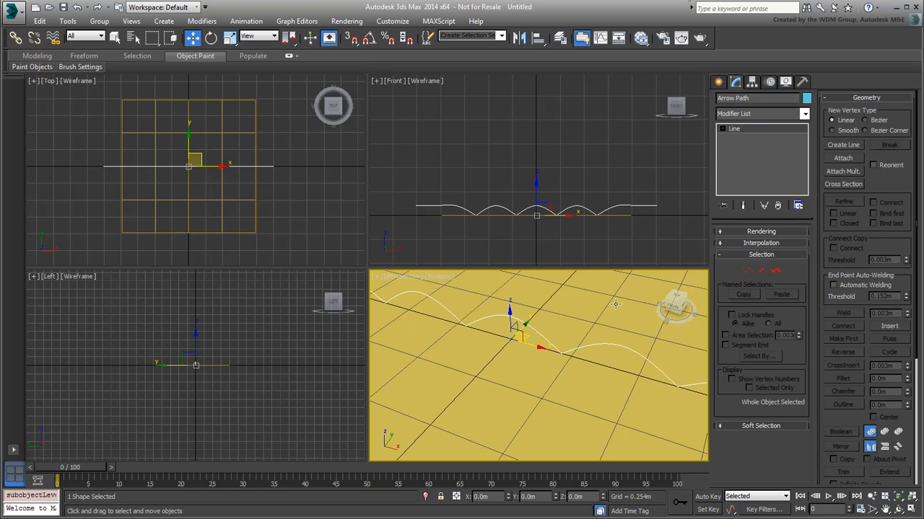
mouse_move(614, 303)
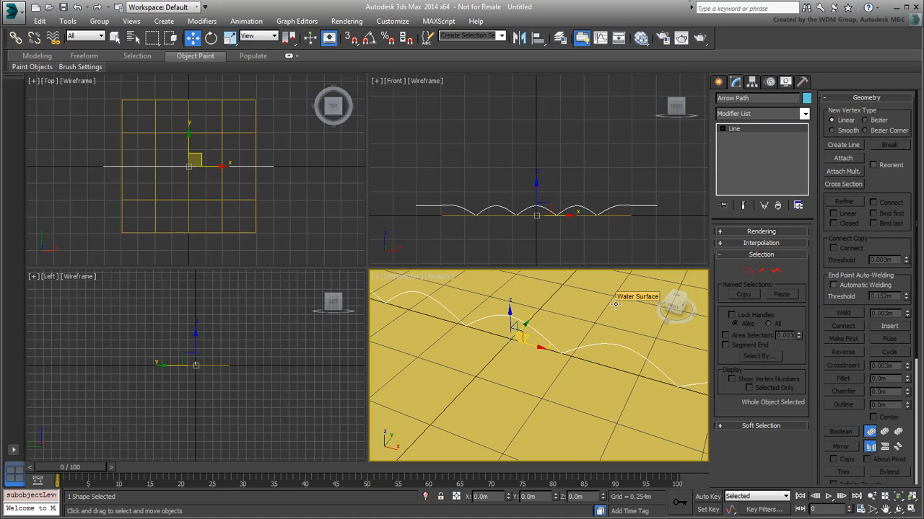
mouse_move(744, 434)
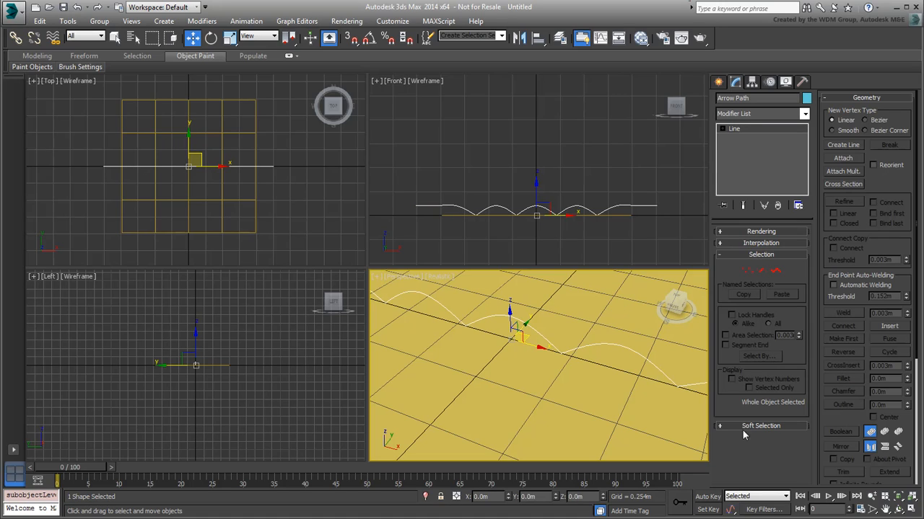
mouse_move(785, 475)
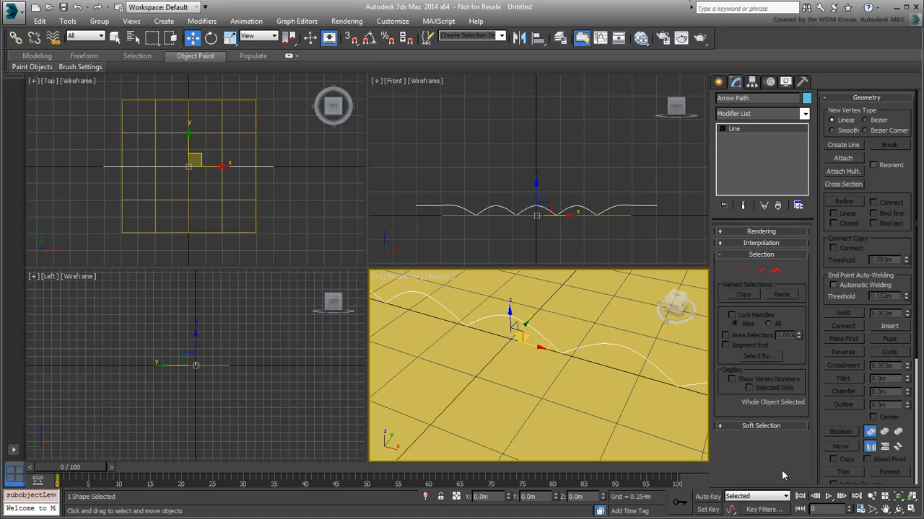